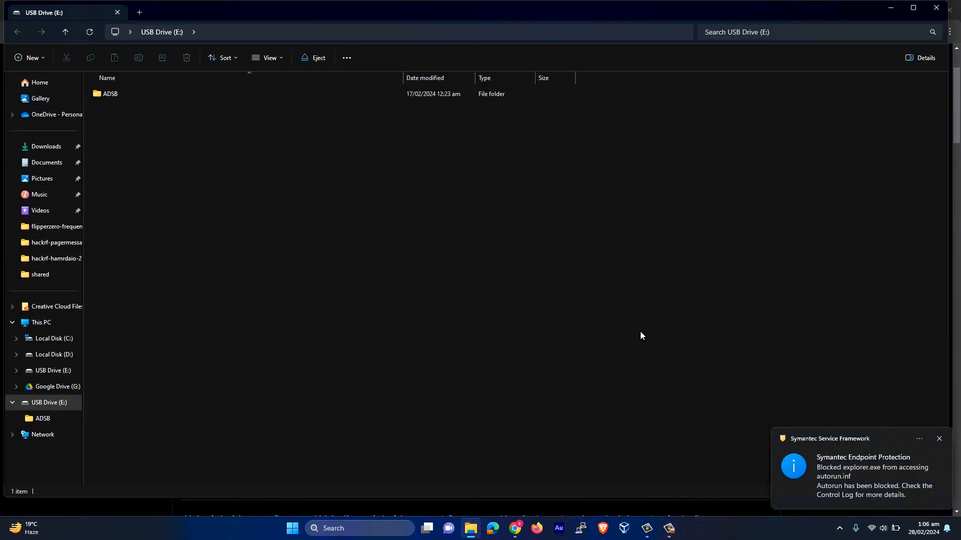
mouse_move(892, 31)
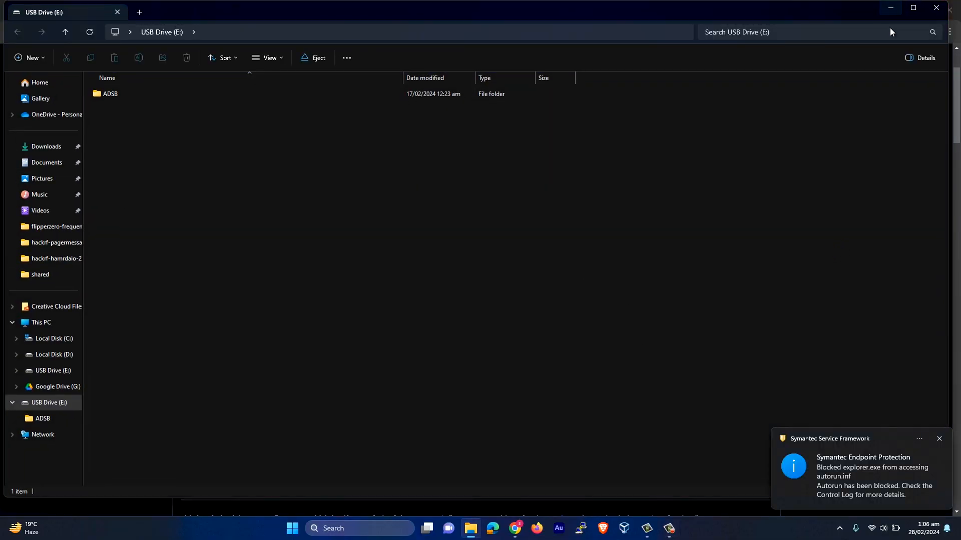
mouse_move(248, 116)
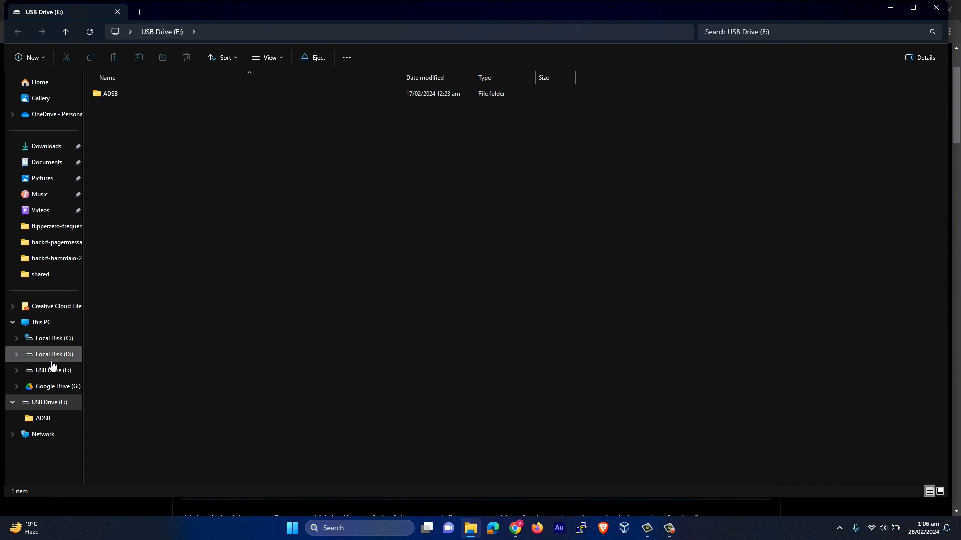
Quick-format USB Drive (E:) as FAT32 from This PC, confirming the erase and closing the format window
left_click(54, 354)
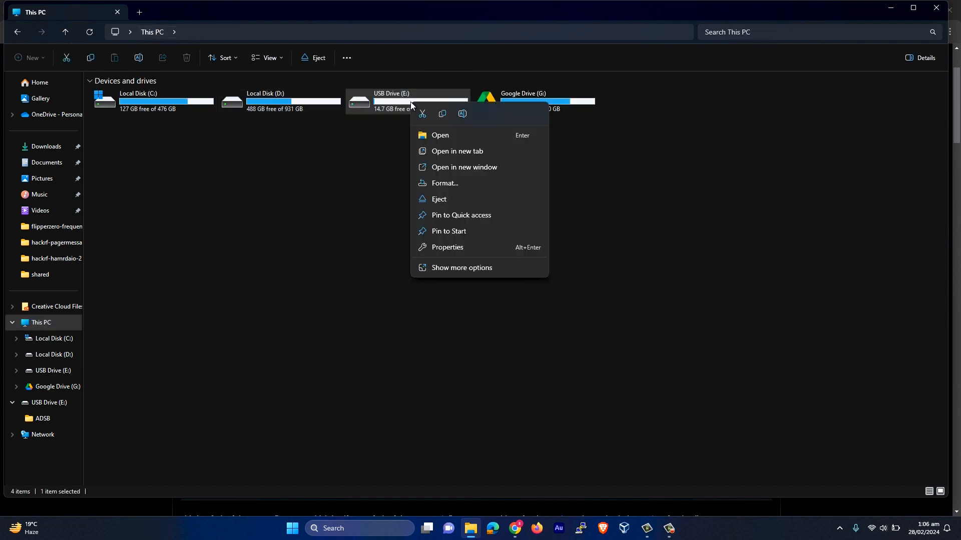
mouse_move(461, 188)
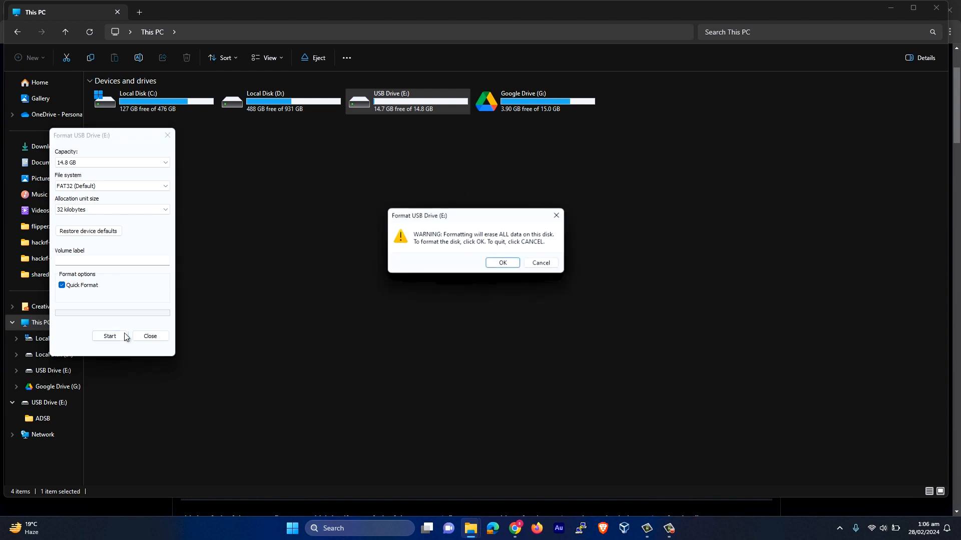
left_click(503, 262)
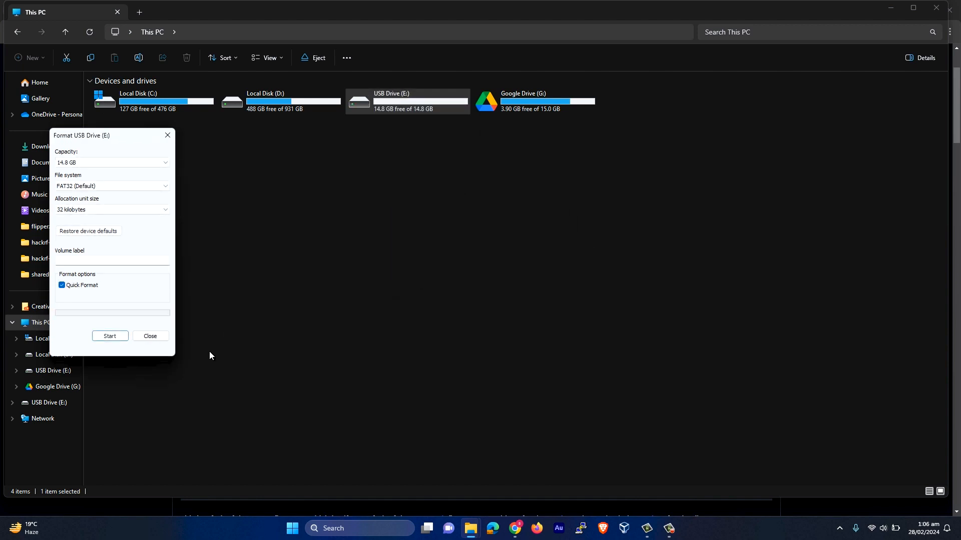
left_click(150, 336)
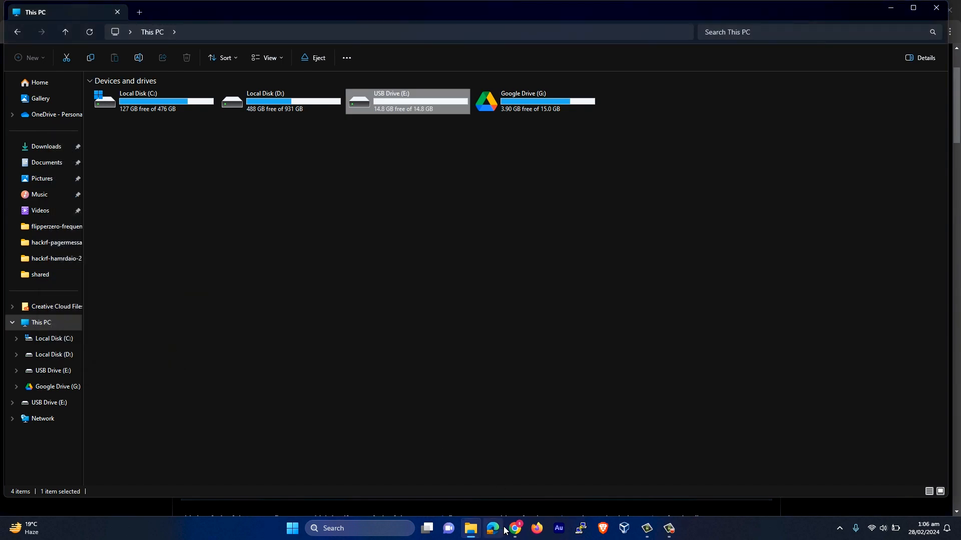
Bring up the Mayhem firmware v2.0.0 release page in Chrome and reach its Assets list
left_click(515, 528)
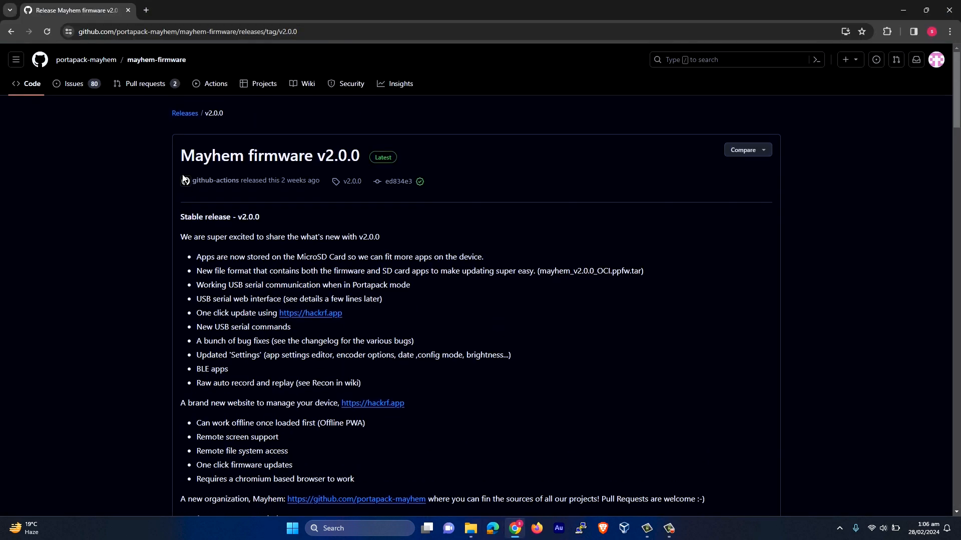
scroll("down", 3)
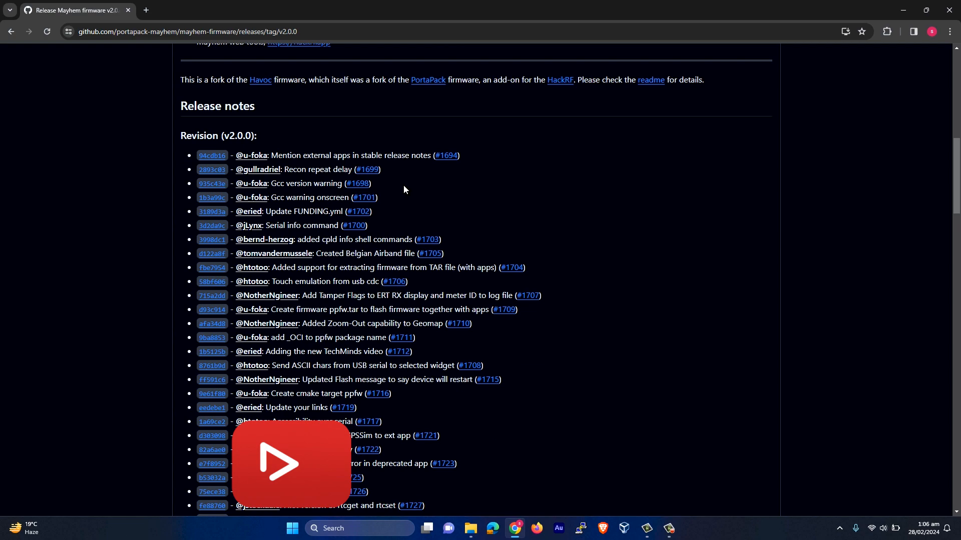
scroll("down", 3)
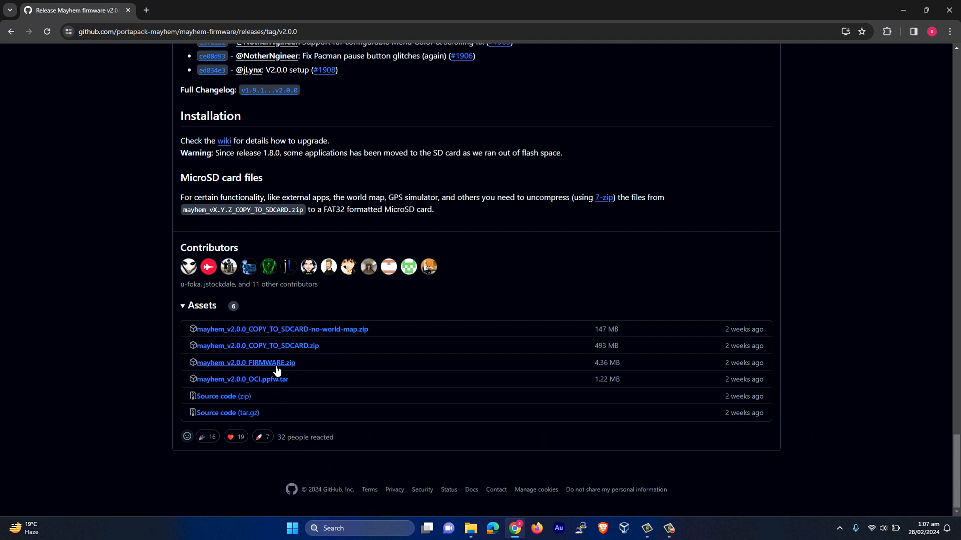
mouse_move(273, 343)
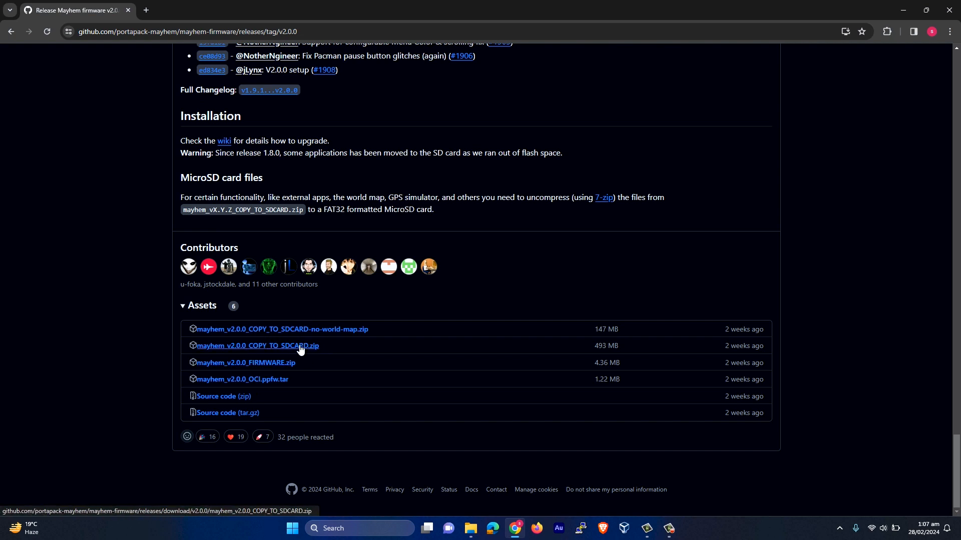
mouse_move(308, 348)
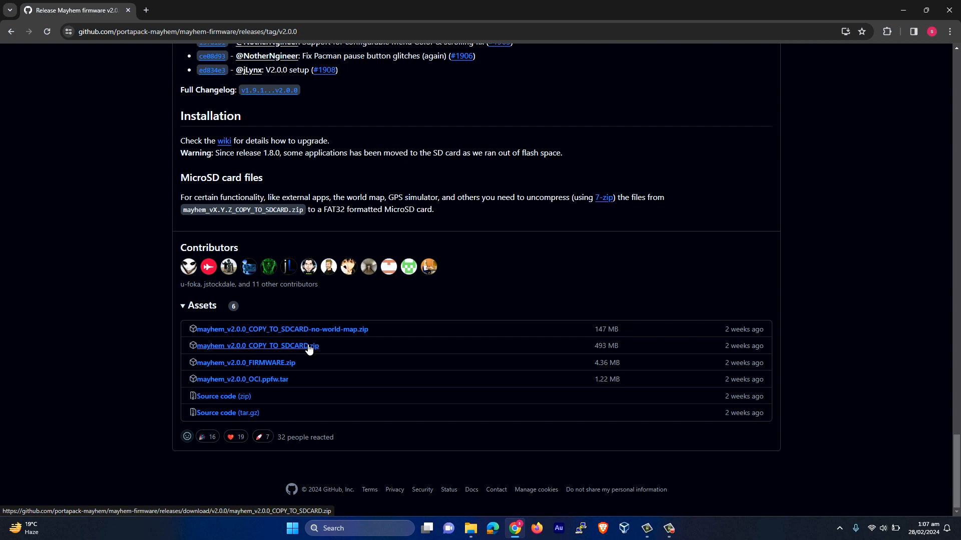
mouse_move(282, 348)
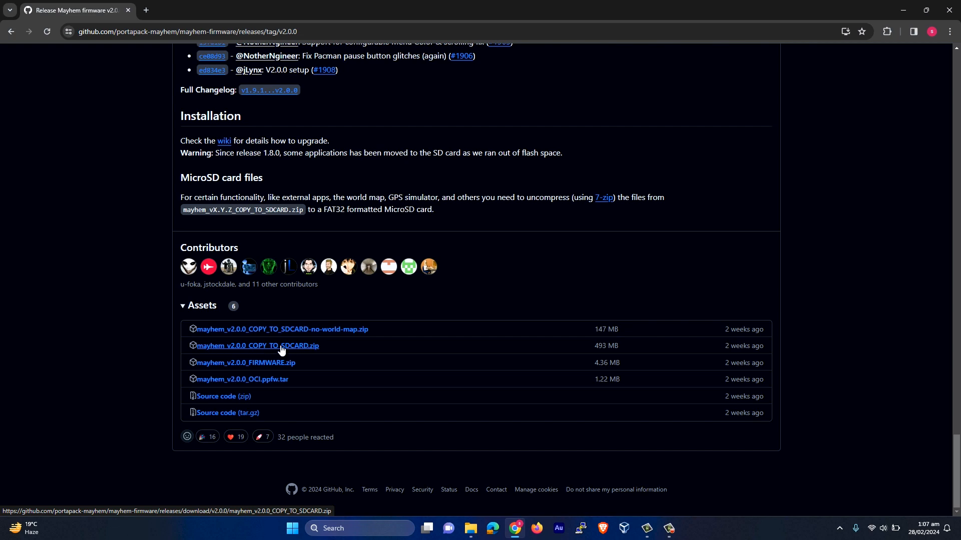
mouse_move(472, 528)
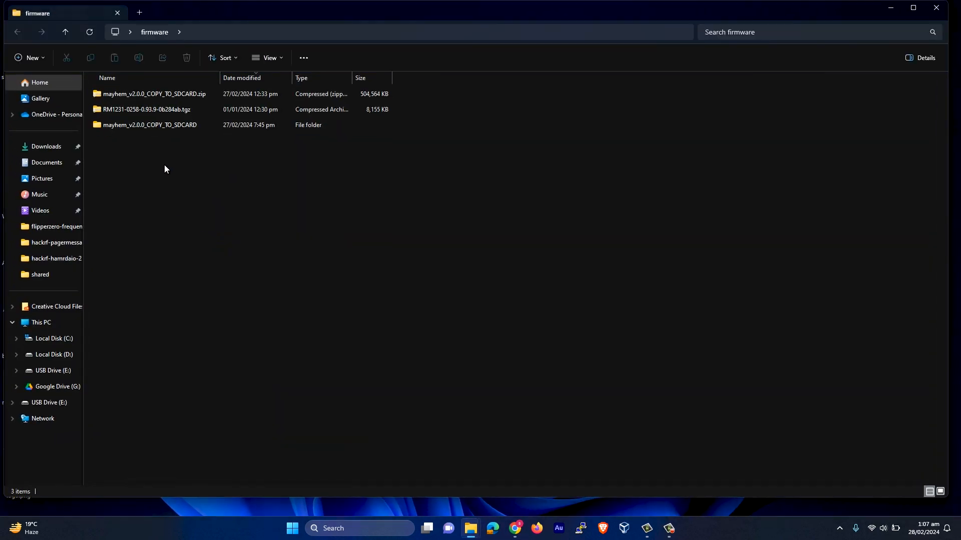
Go into the extracted mayhem_v2.0.0_COPY_TO_SDCARD folder to reach its 15 subfolders
left_click(151, 124)
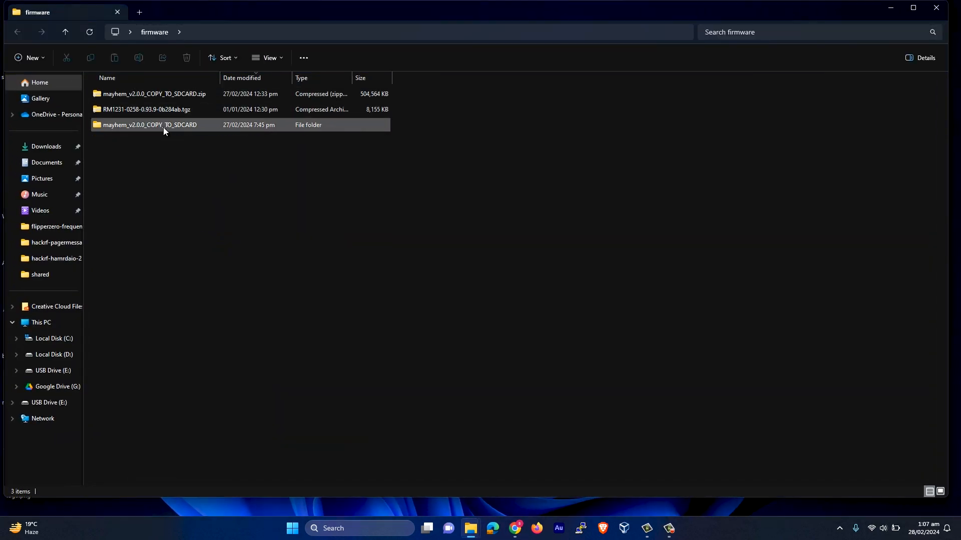
double_click(146, 124)
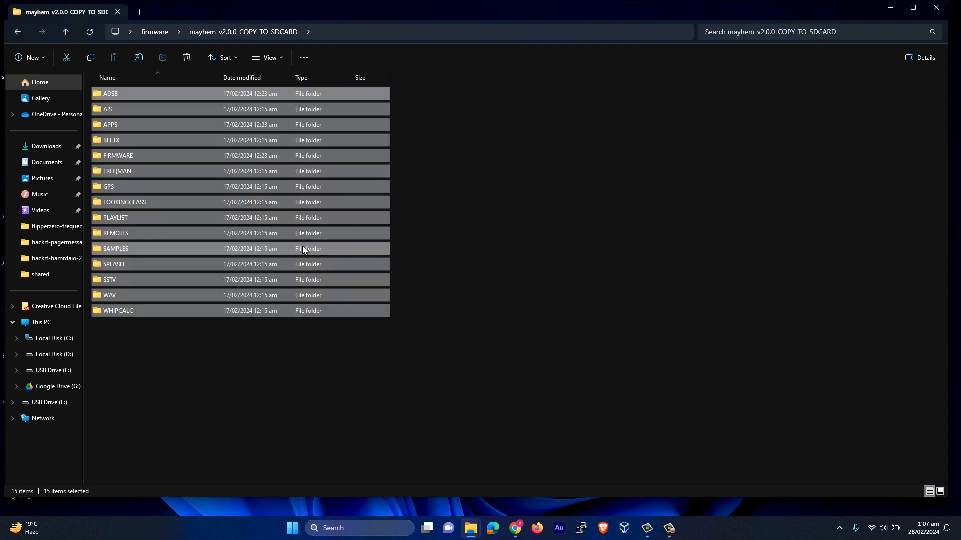
mouse_move(229, 284)
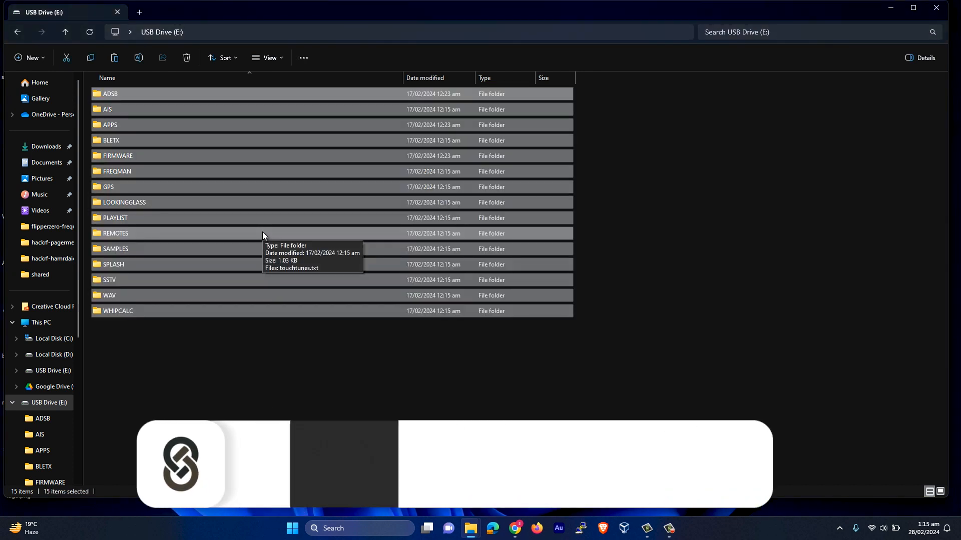
mouse_move(280, 212)
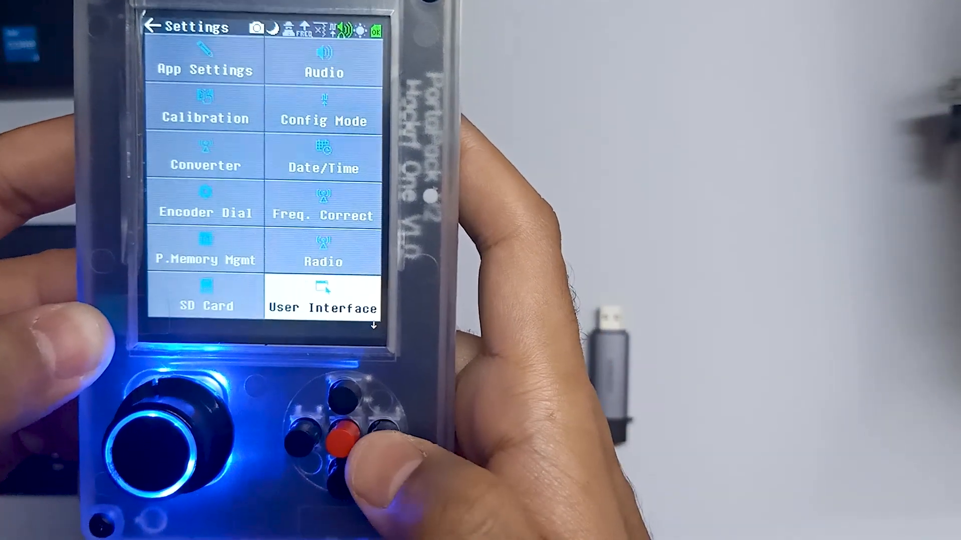
Select Date/Time in the Settings menu to show the RTC date, time and daylight savings options
left_click(323, 309)
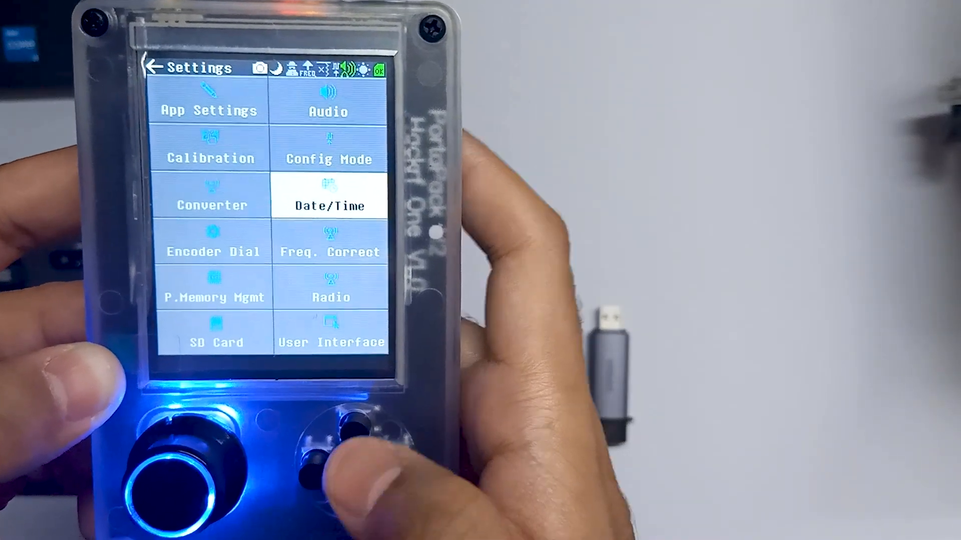
left_click(330, 206)
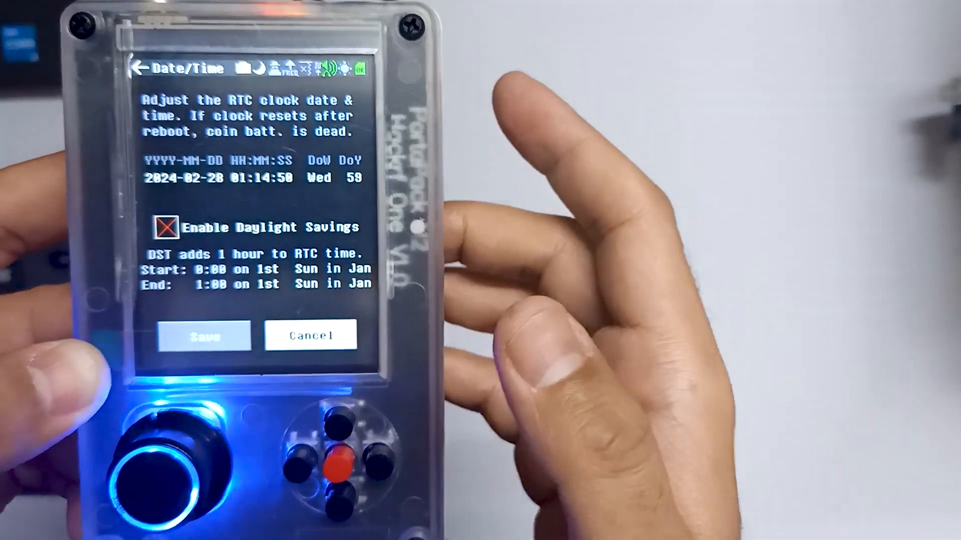